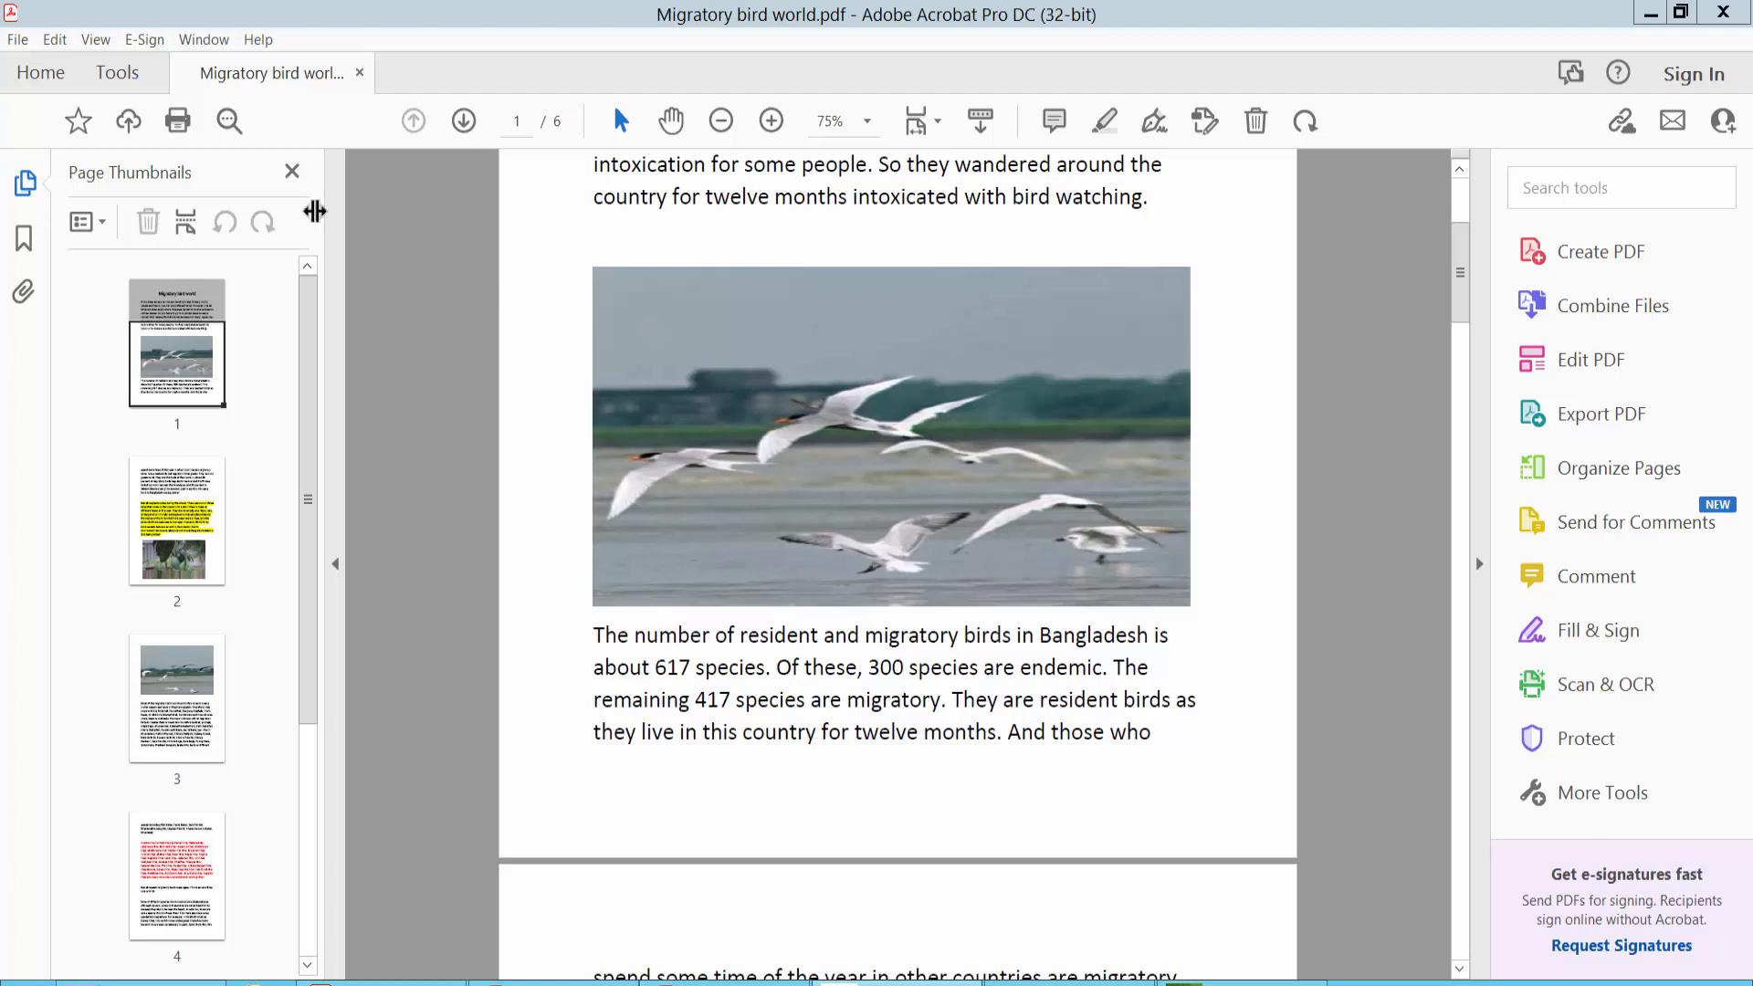
- Activate the Edit PDF tool so page 1's text and photo become editable boxes
{"action": "left_click", "coordinate": [117, 71]}
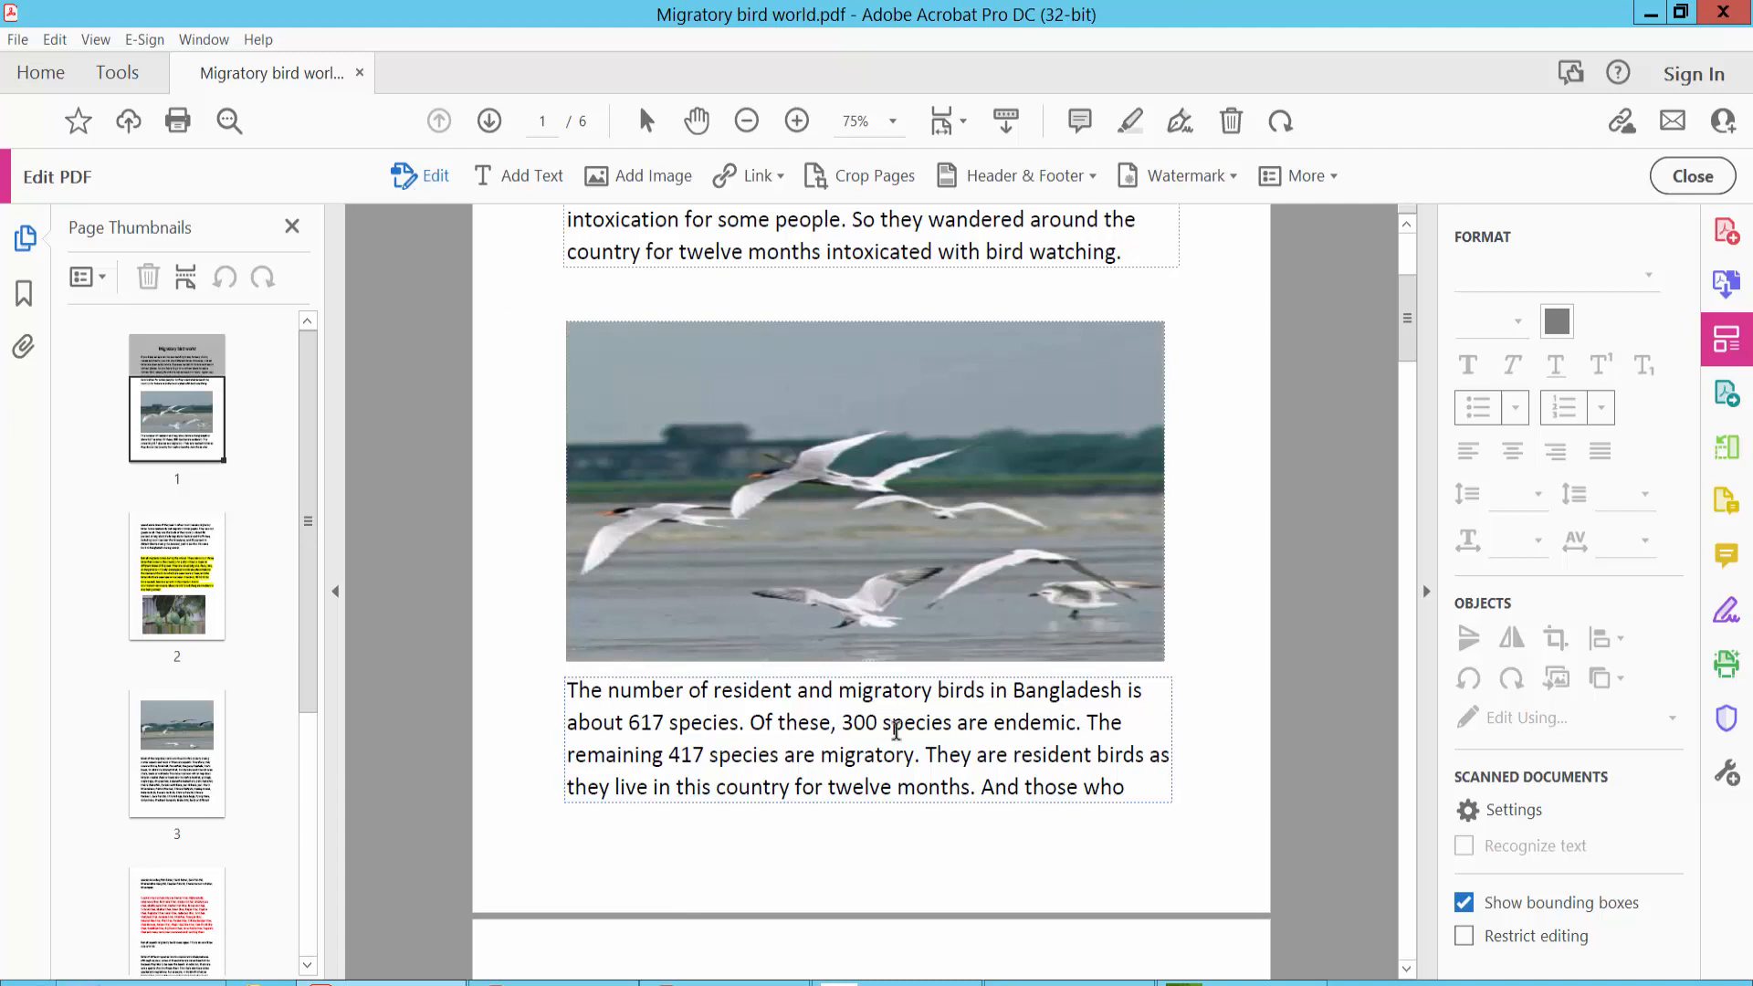
- Replace page 1's flying-birds photo with Migratory bird world_Page_6_Image_0001 via Replace Image
{"action": "left_click", "coordinate": [893, 482]}
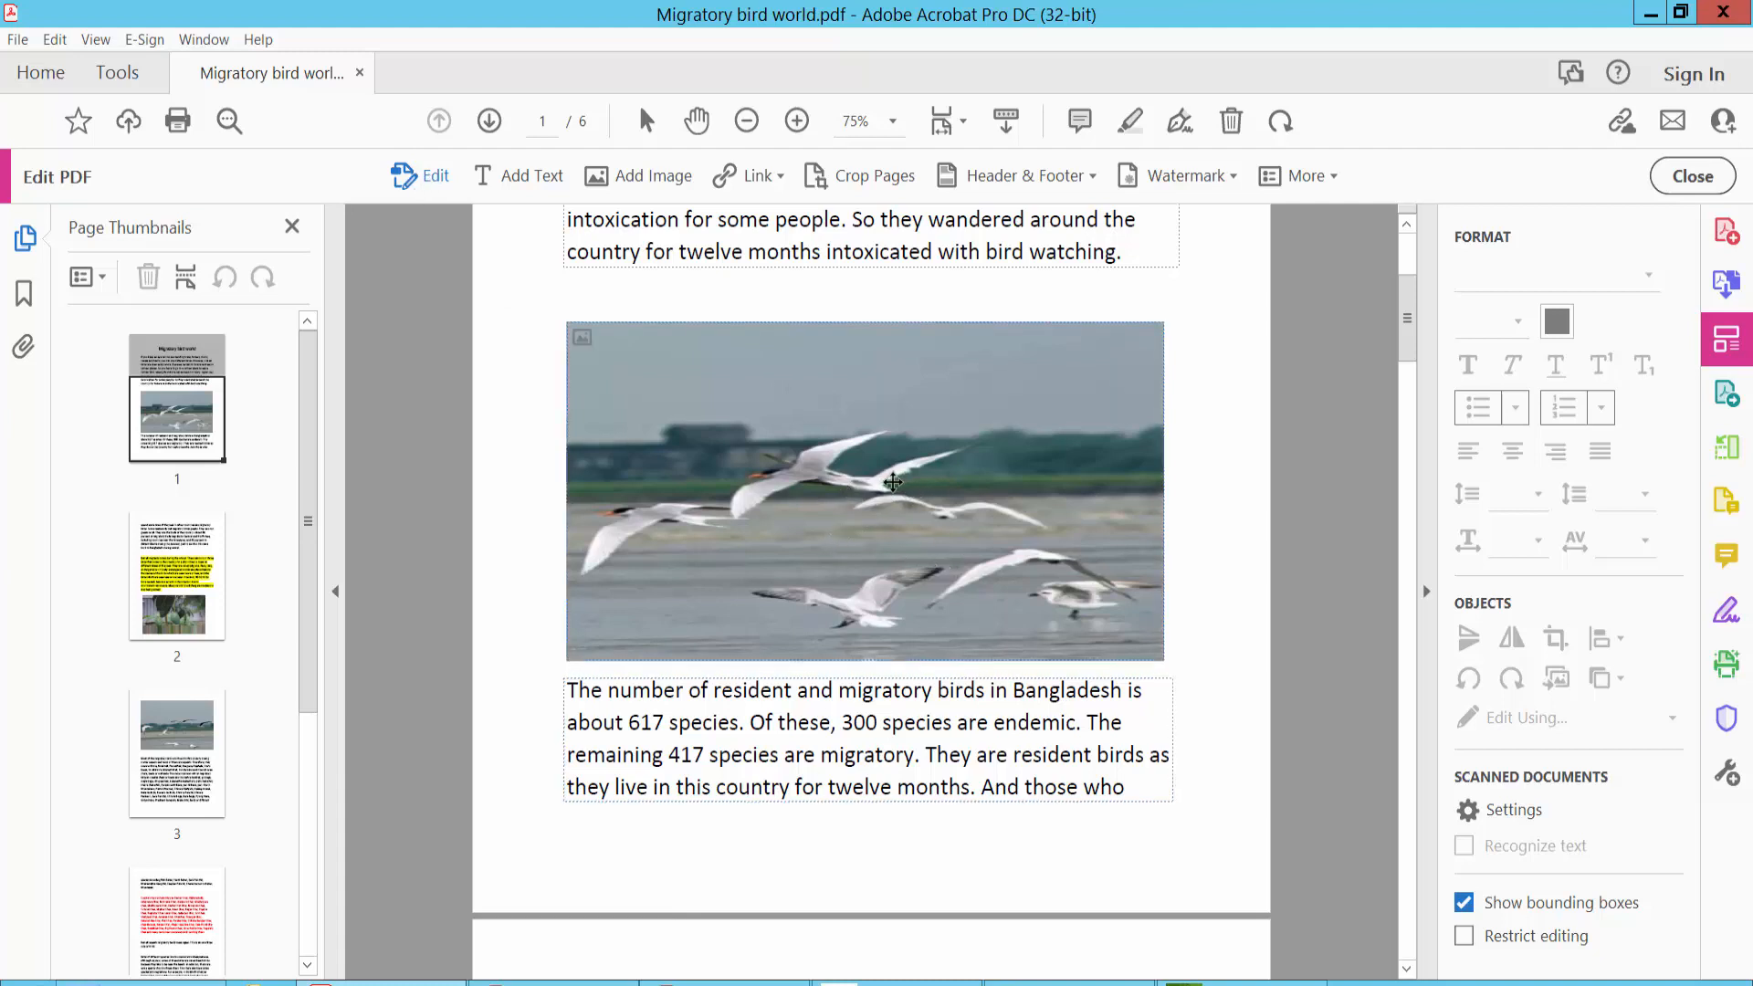
{"action": "left_click", "coordinate": [864, 489]}
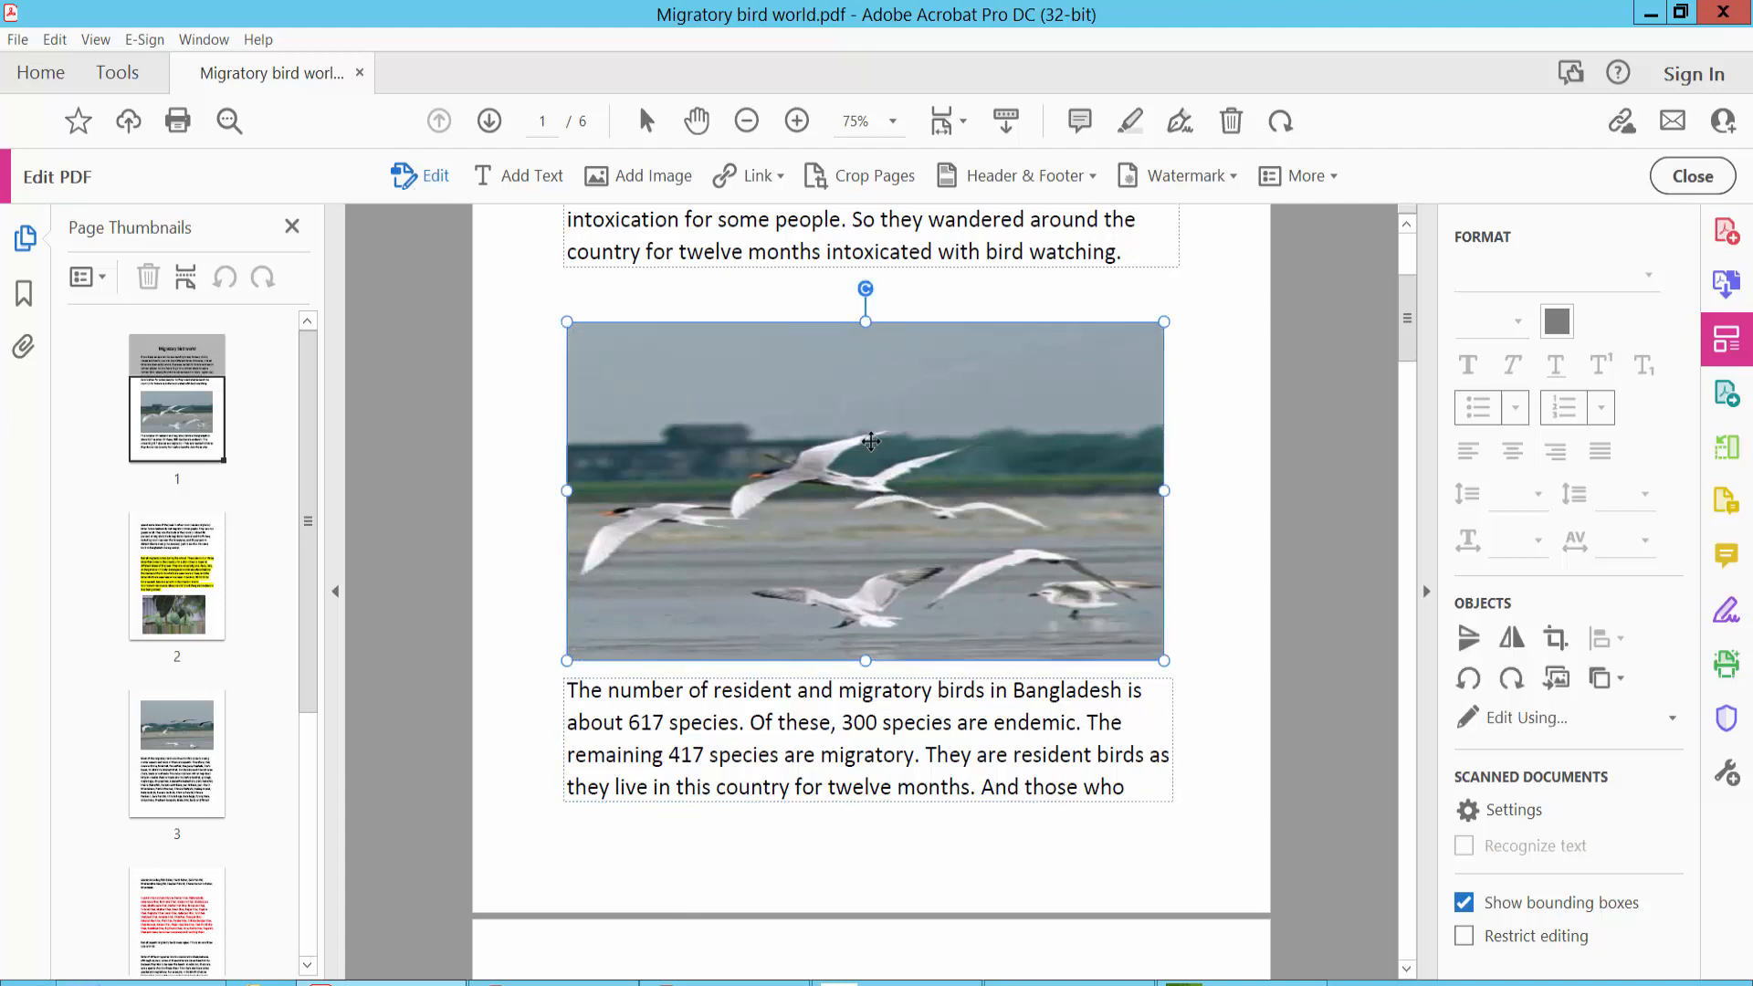
{"action": "right_click", "coordinate": [873, 447]}
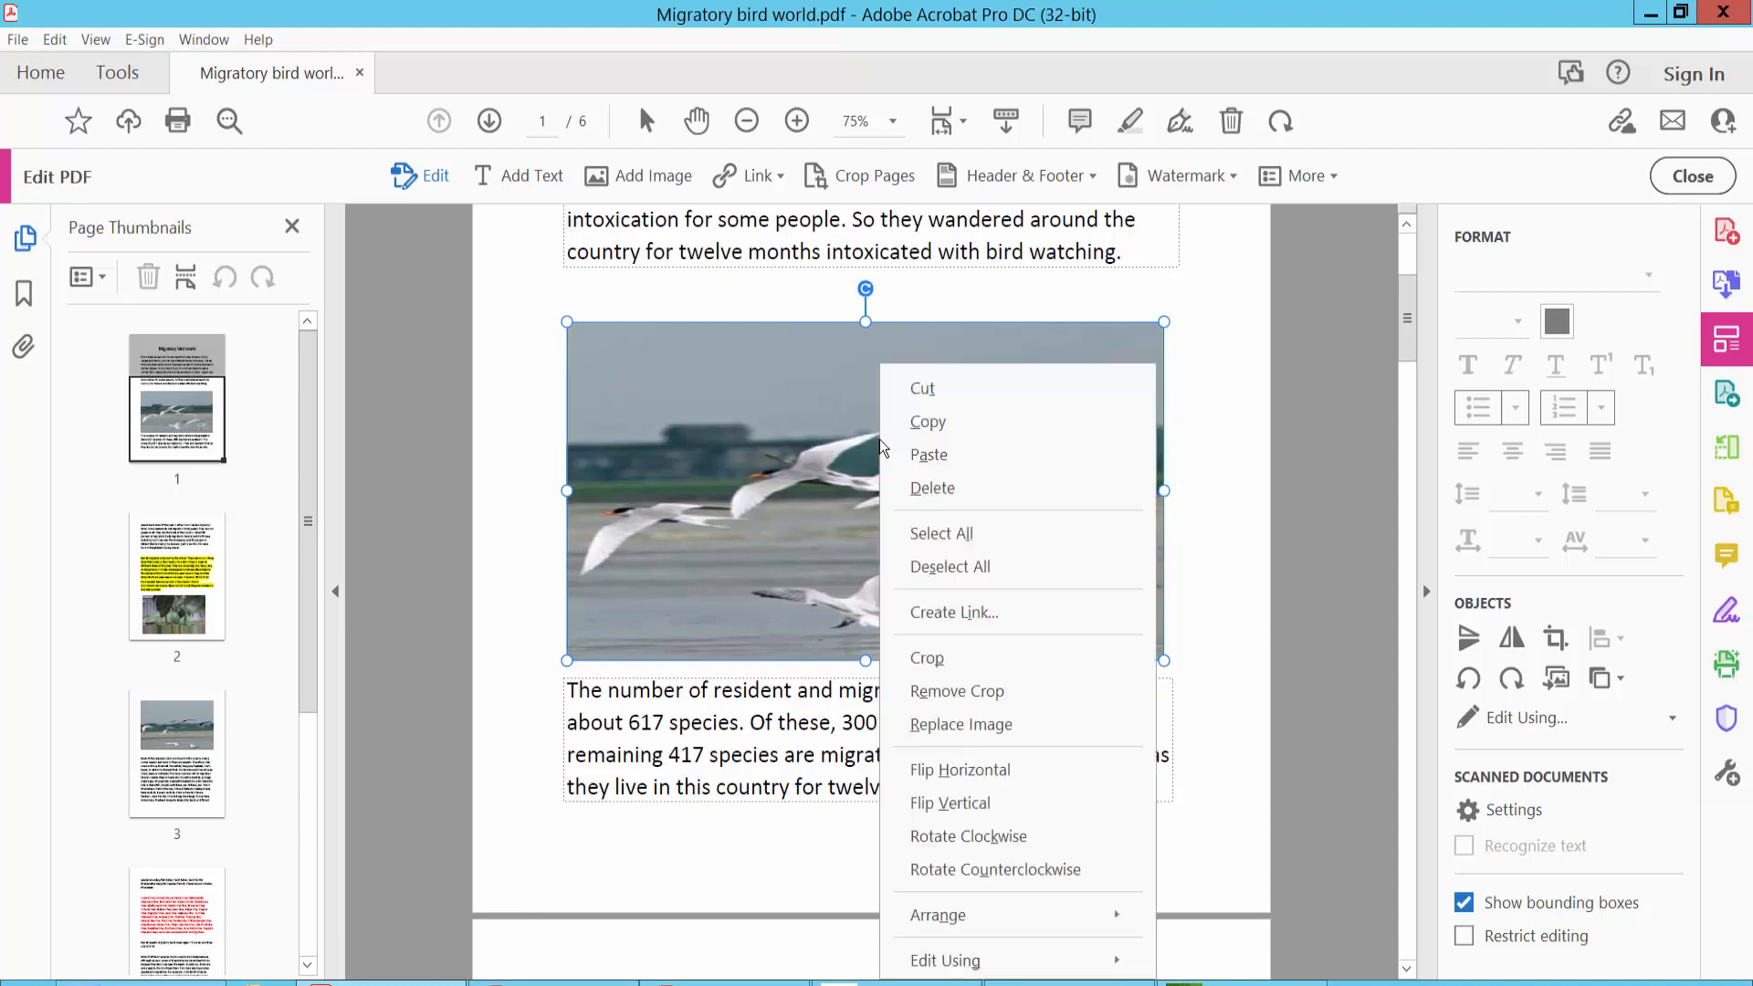
{"action": "mouse_move", "coordinate": [963, 725]}
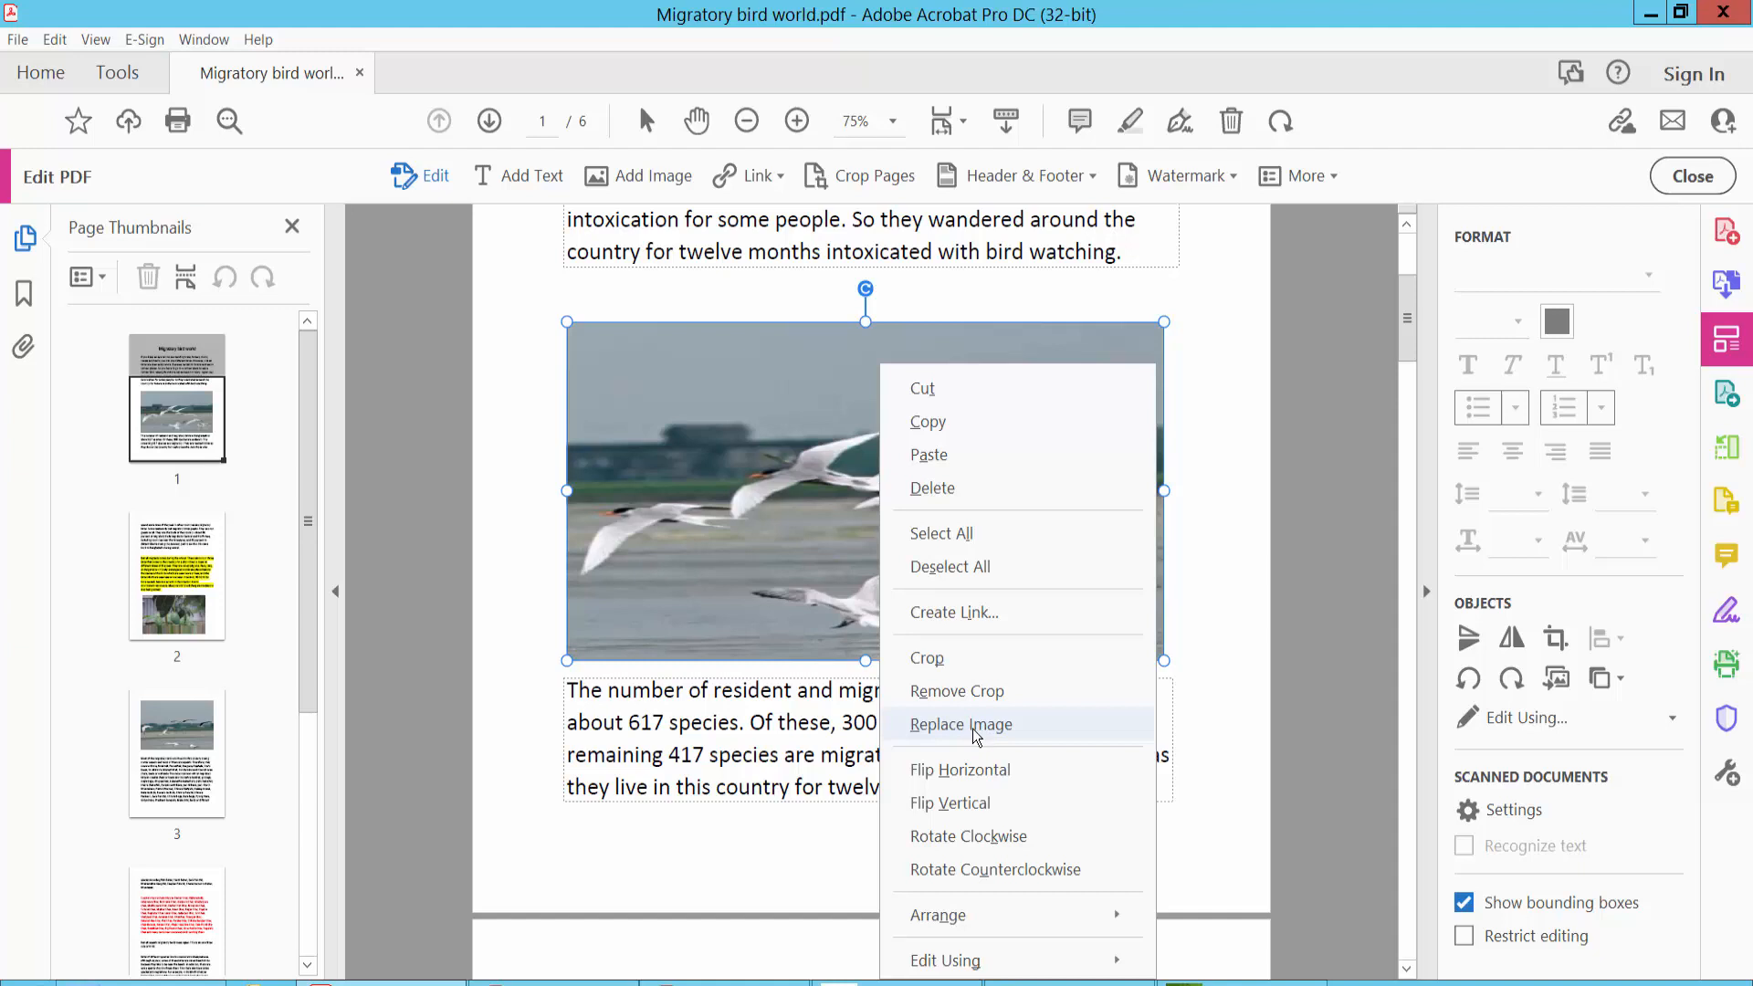
{"action": "left_click", "coordinate": [959, 724]}
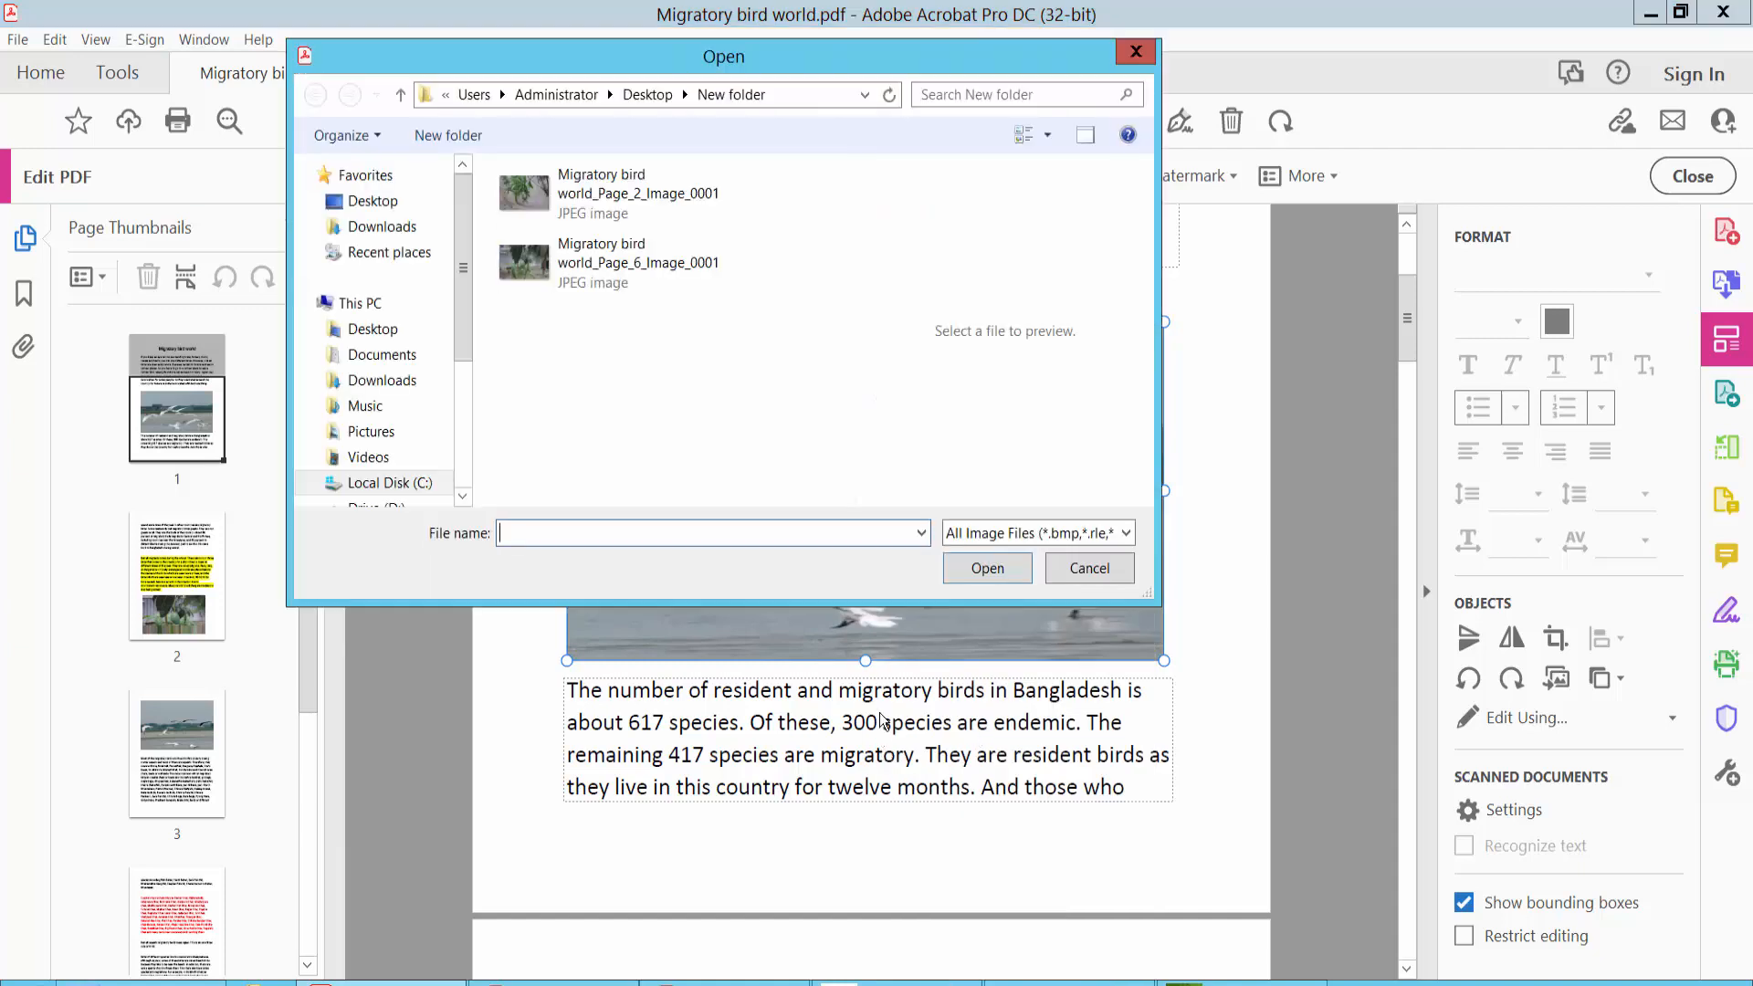
{"action": "left_click", "coordinate": [635, 263]}
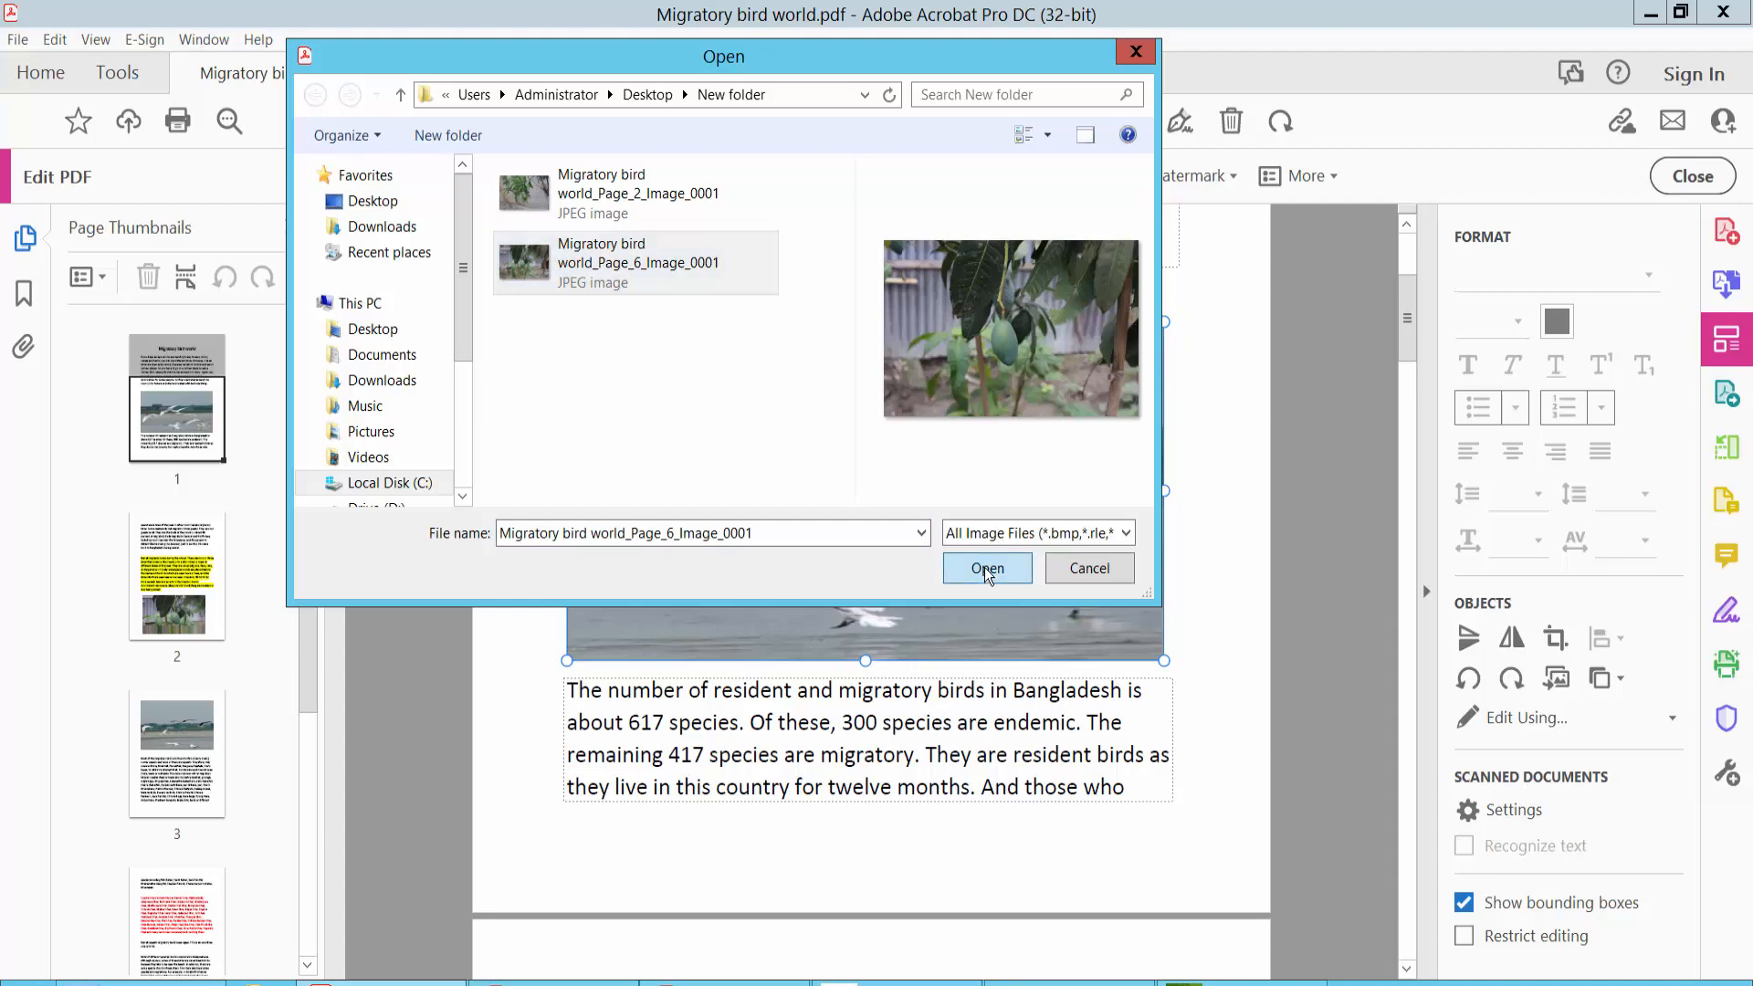
{"action": "left_click", "coordinate": [986, 568]}
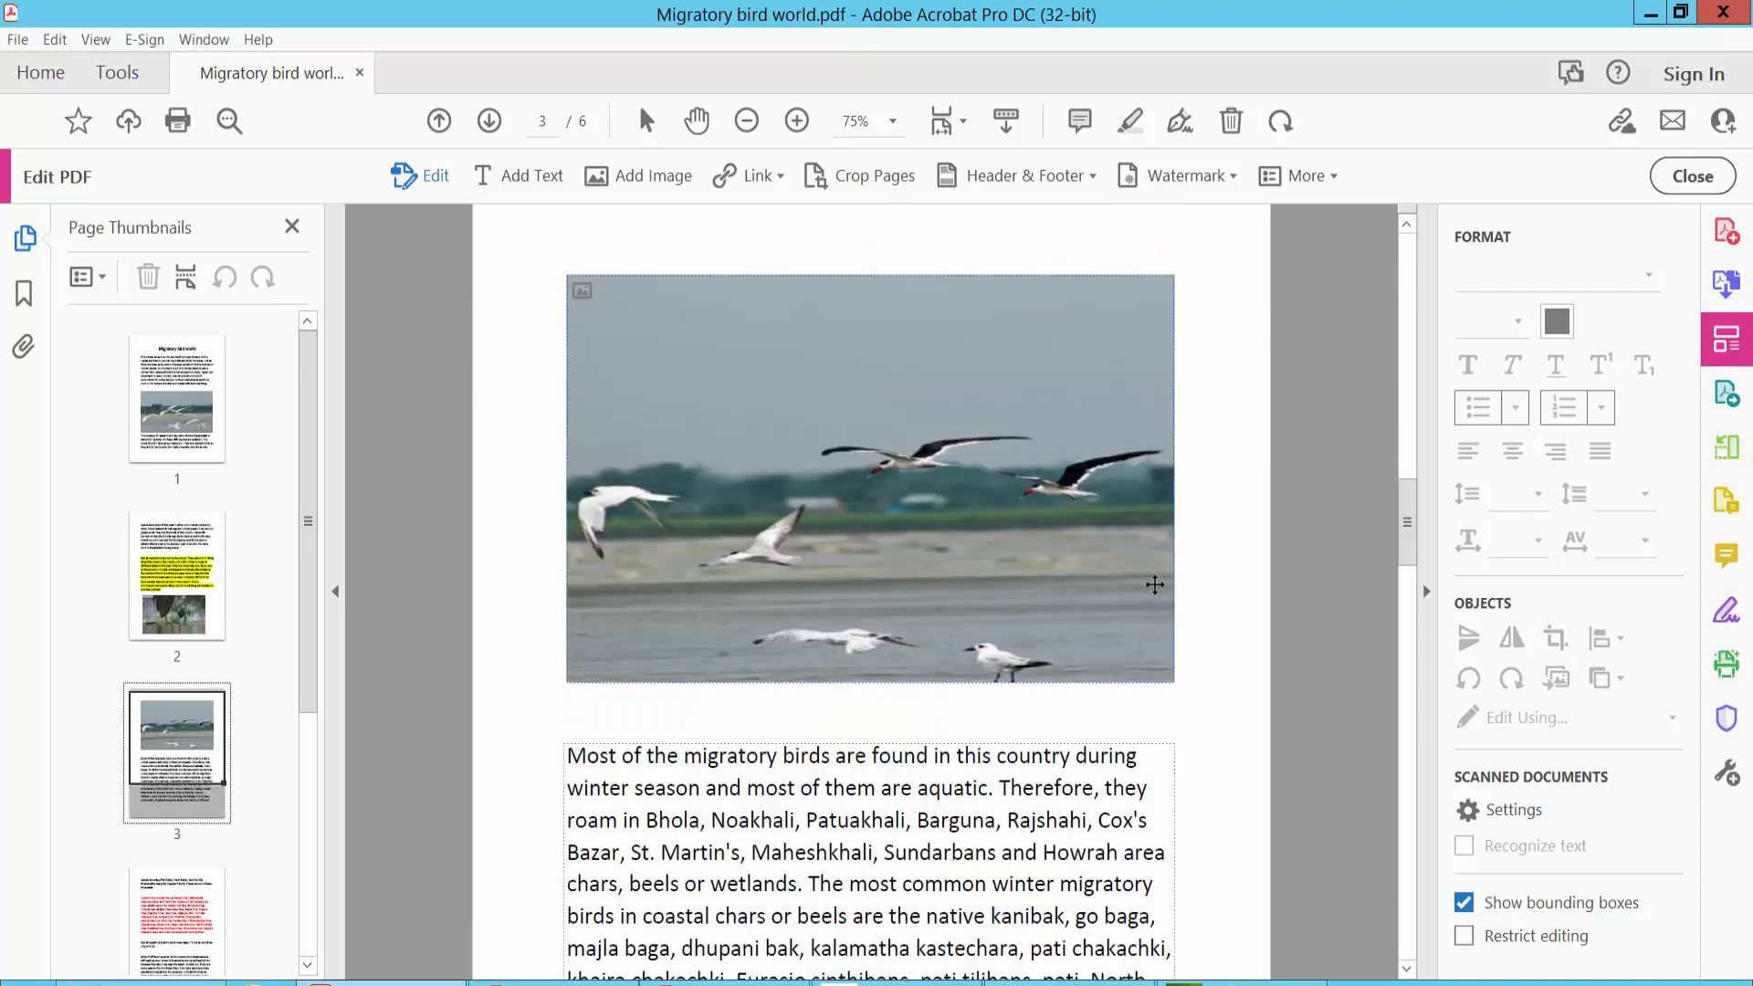
- Replace page 3's flying-birds photo with the other JPEG of a green pomegranate
{"action": "left_click", "coordinate": [869, 478]}
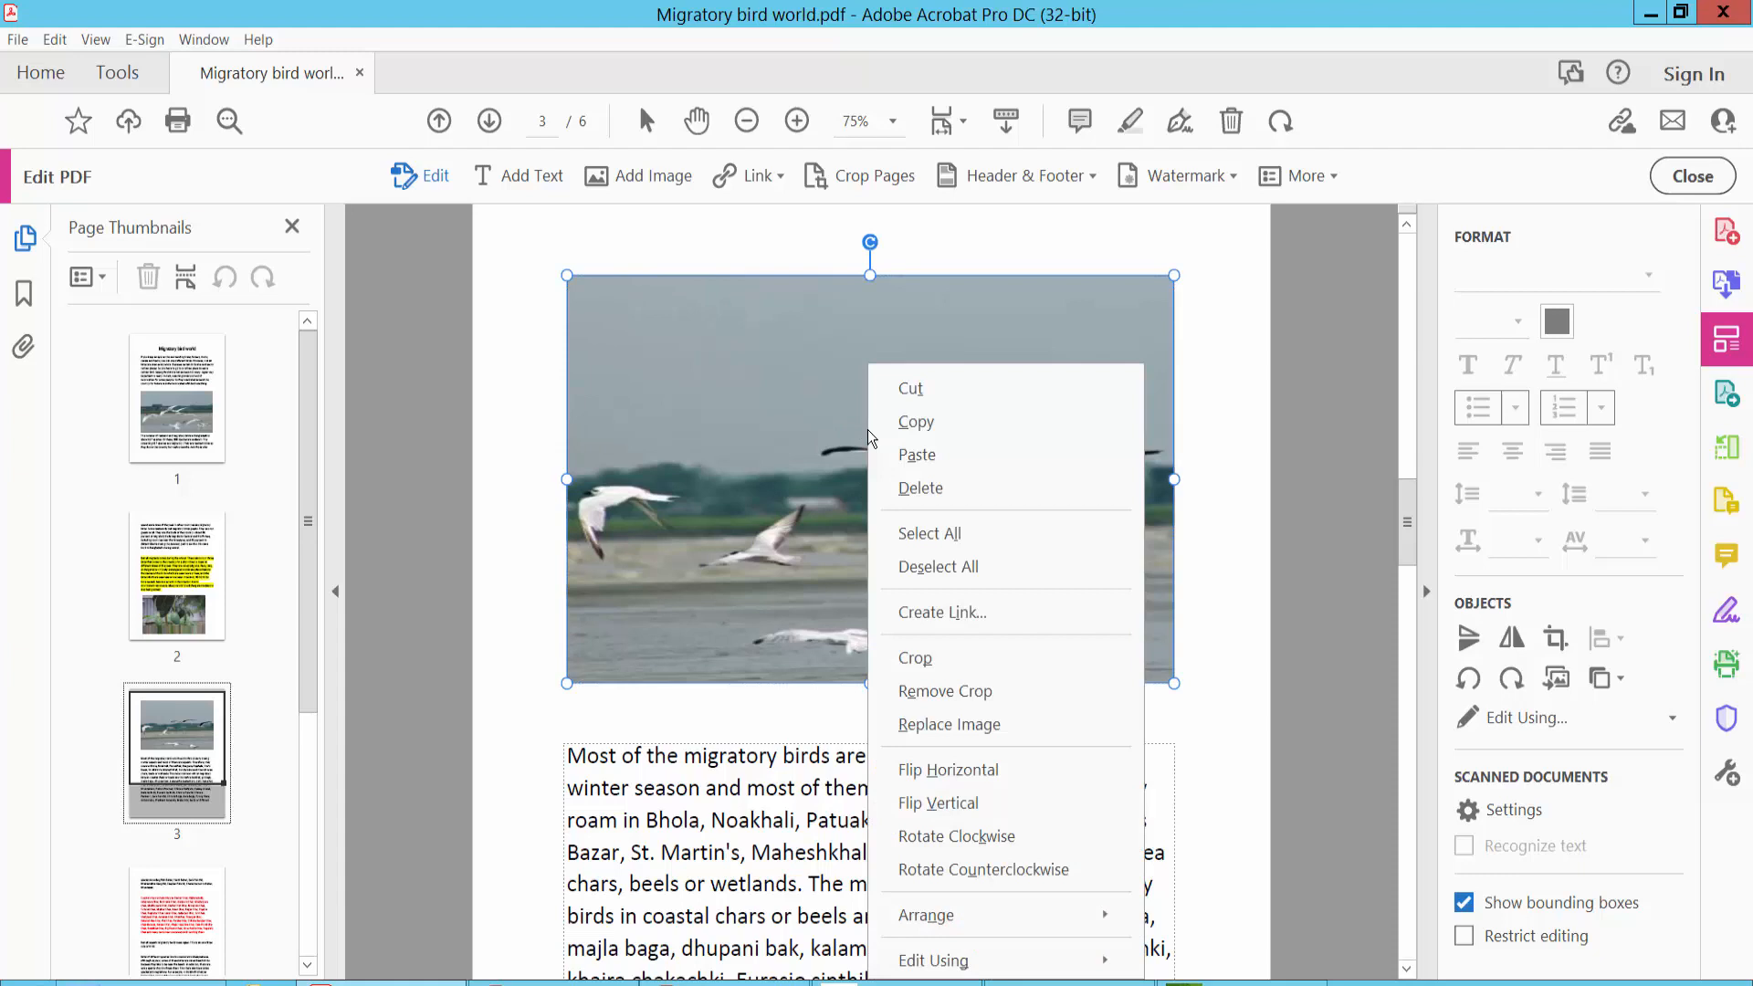
{"action": "mouse_move", "coordinate": [964, 734]}
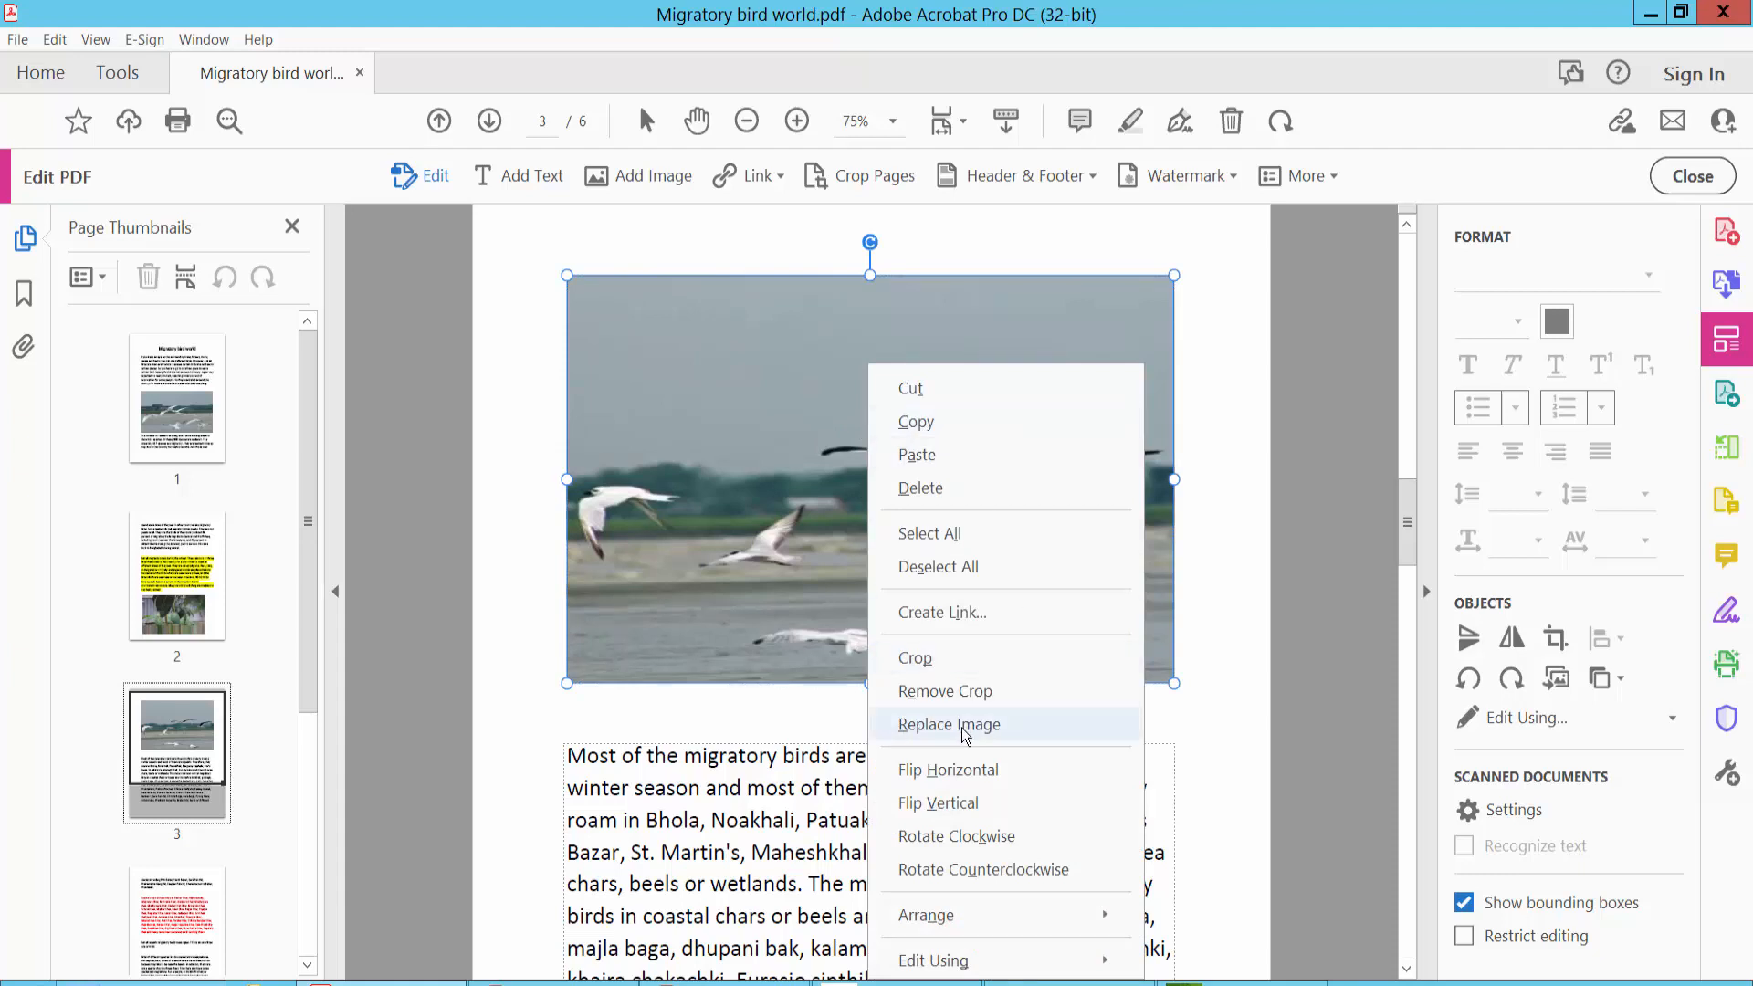
{"action": "left_click", "coordinate": [949, 725]}
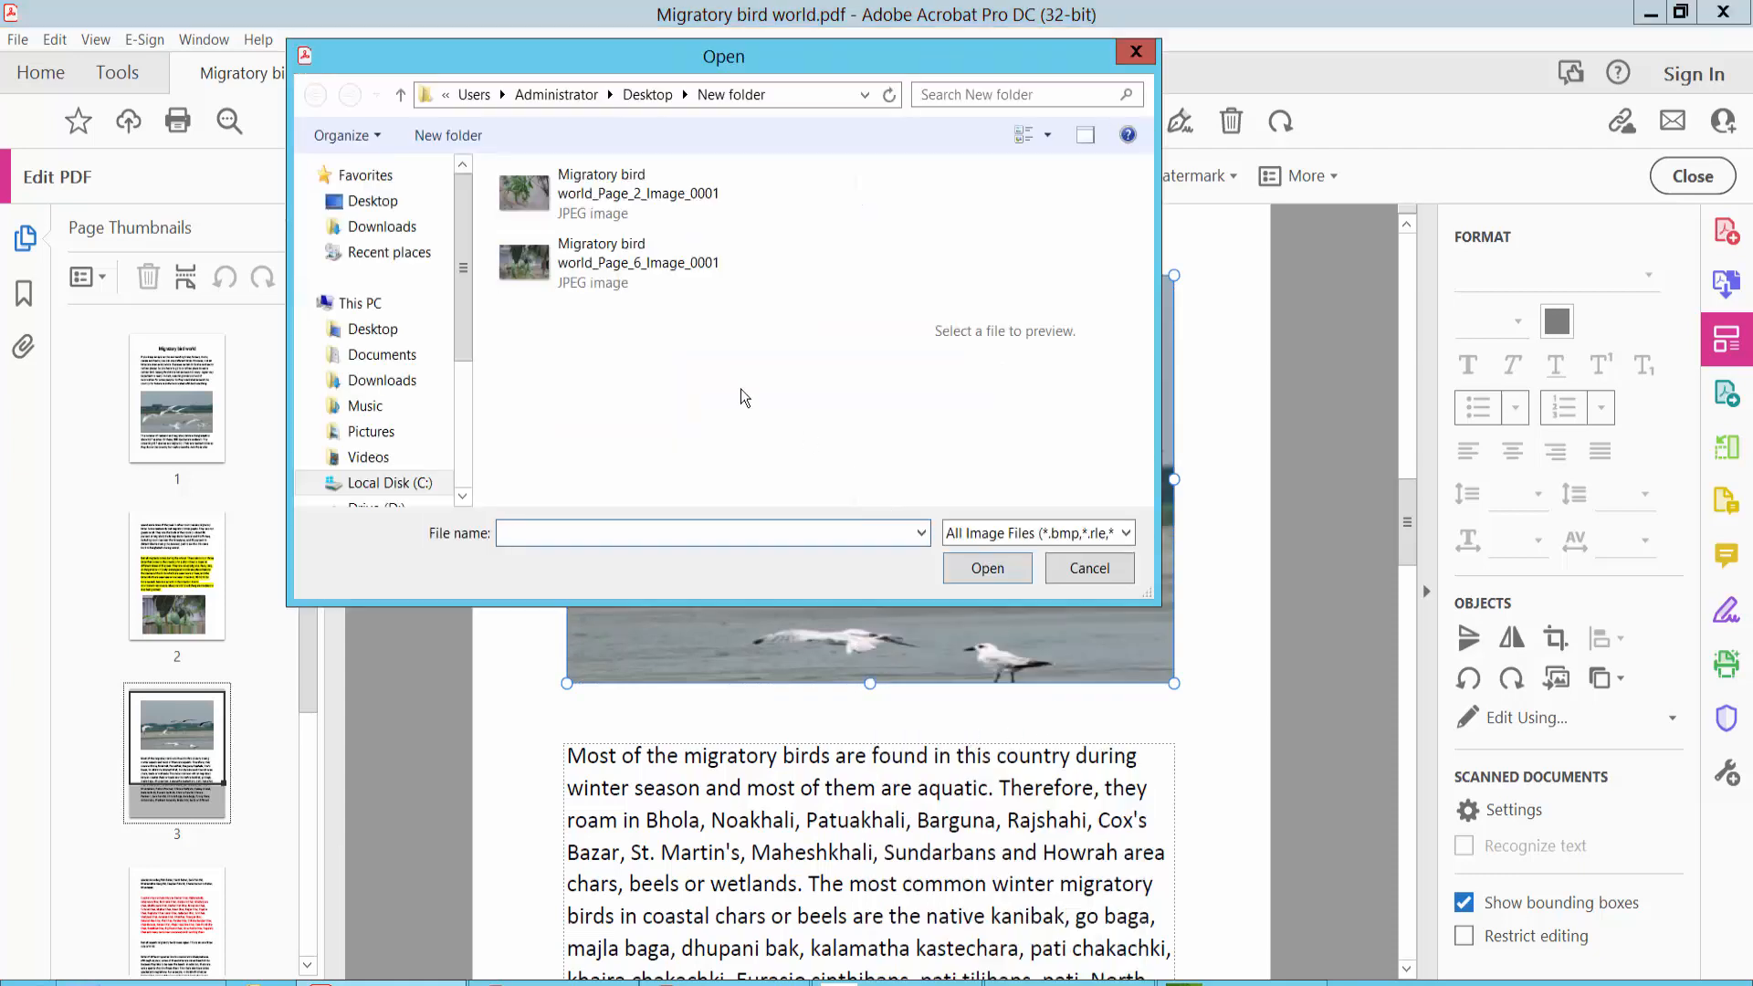
{"action": "left_click", "coordinate": [637, 192]}
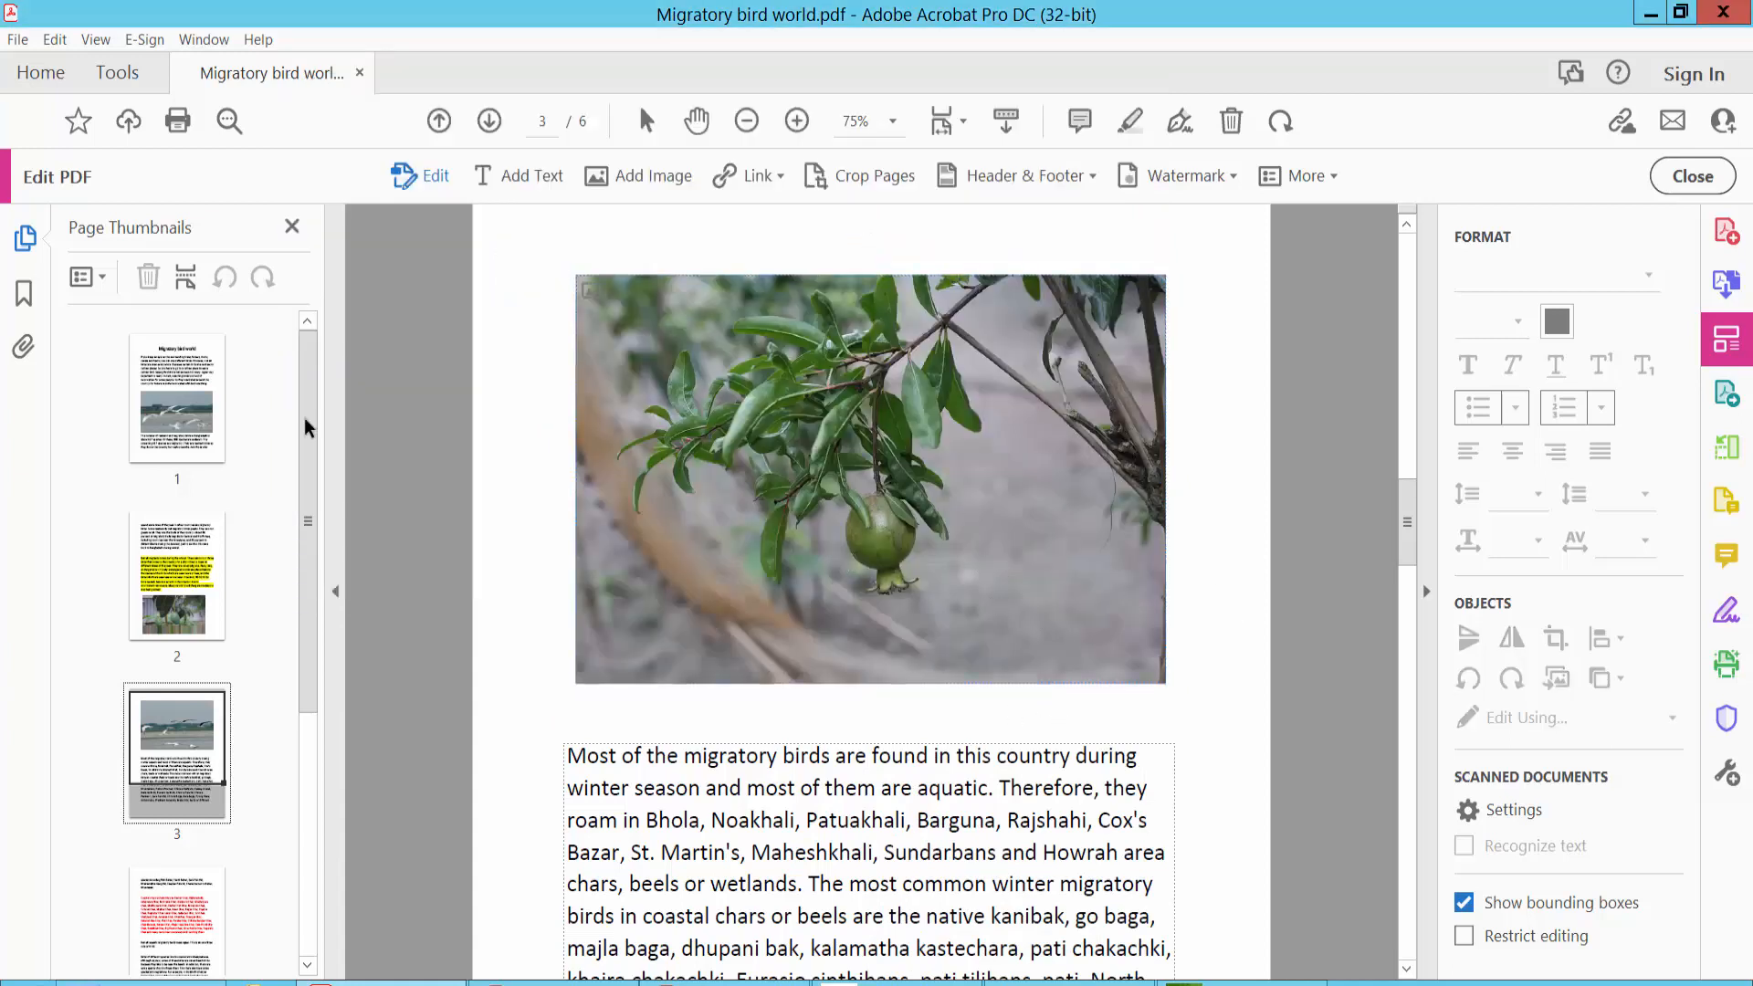
{"action": "left_click", "coordinate": [16, 38]}
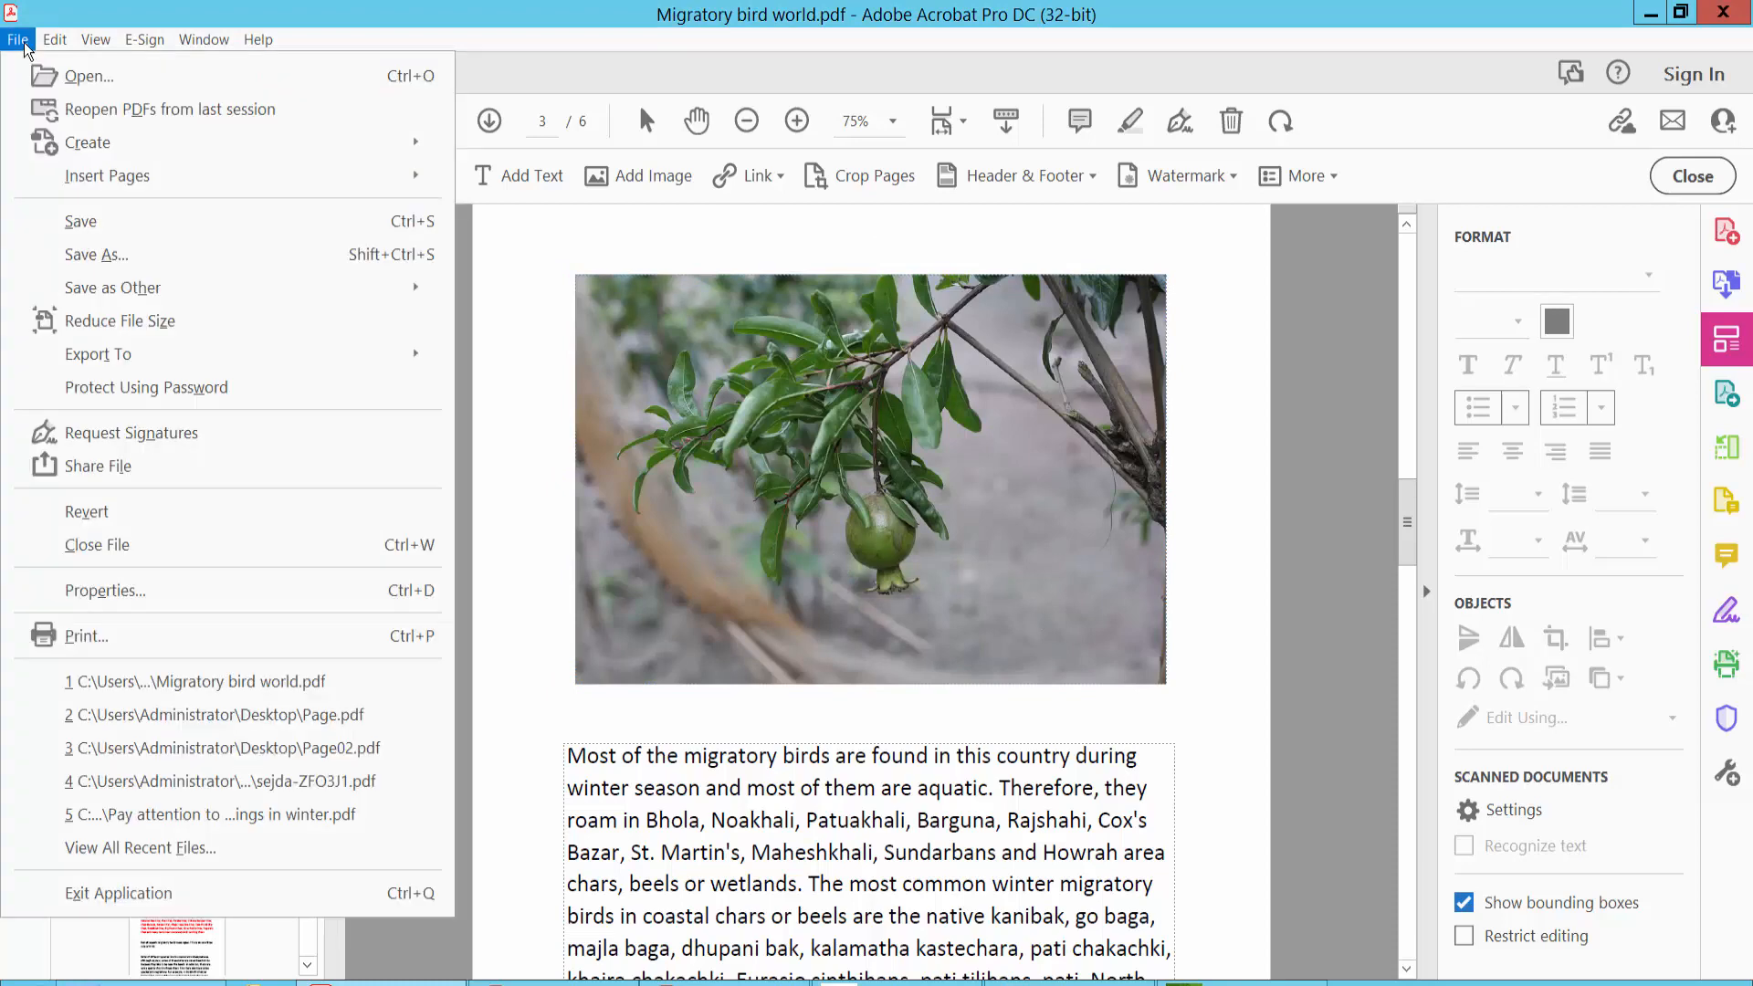
{"action": "mouse_move", "coordinate": [1063, 433]}
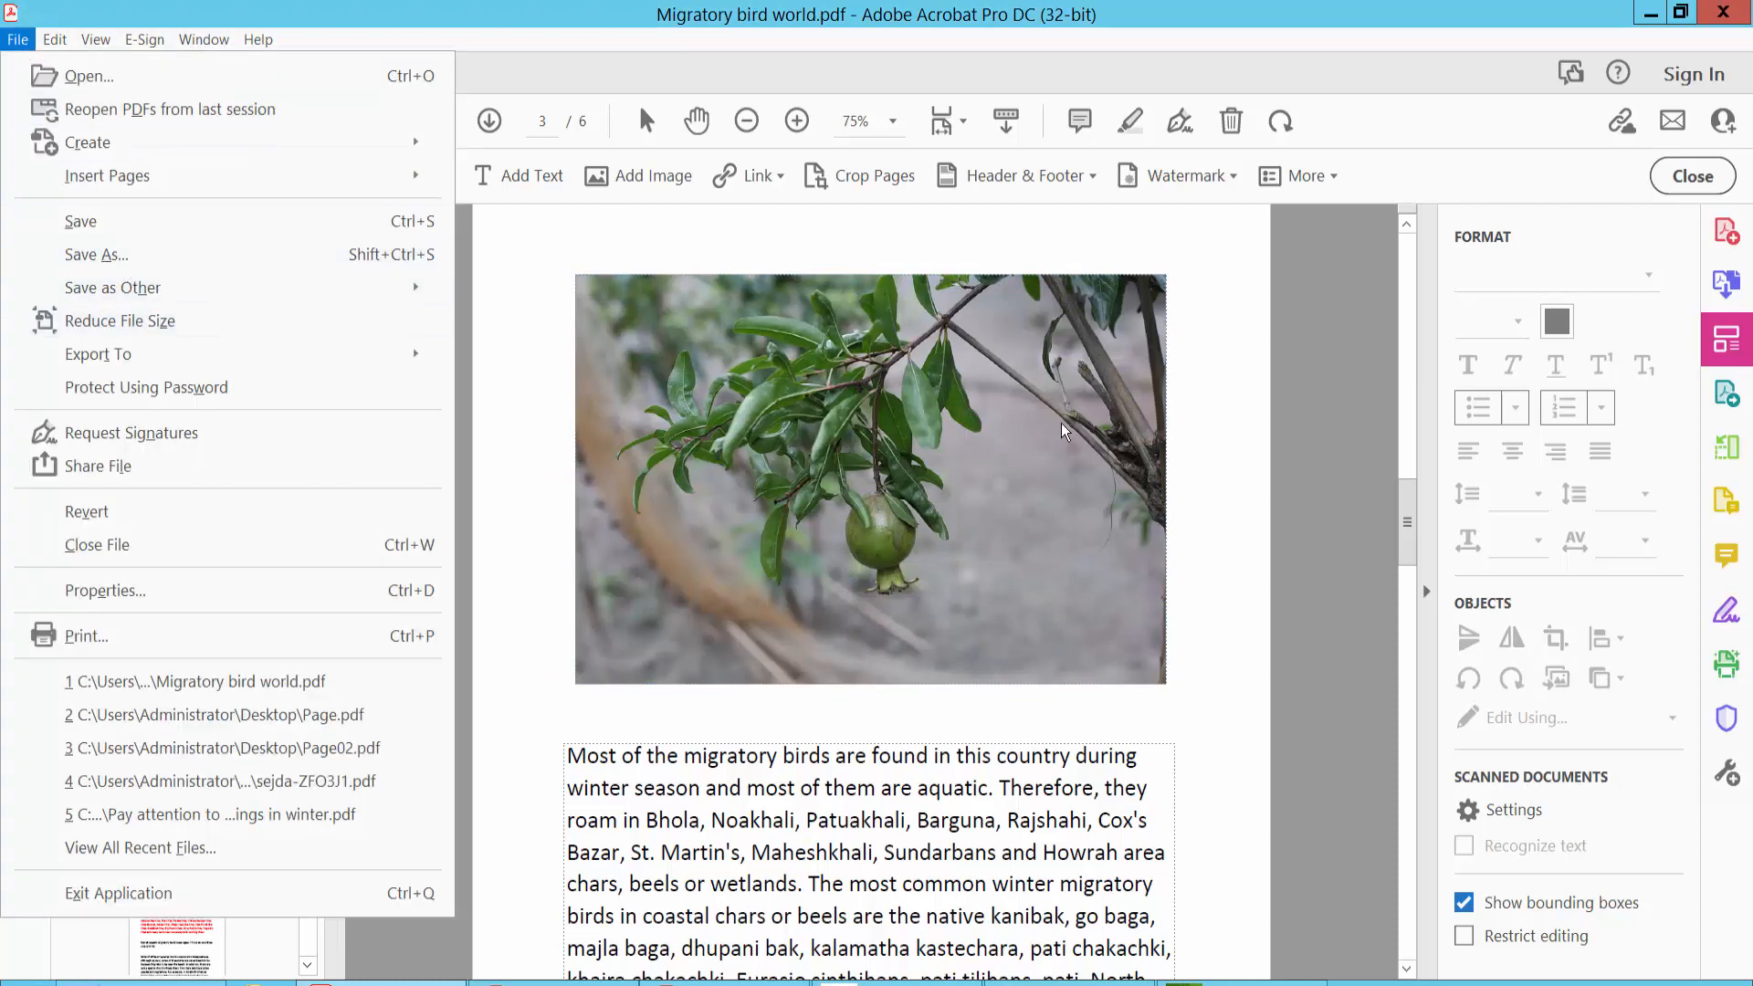